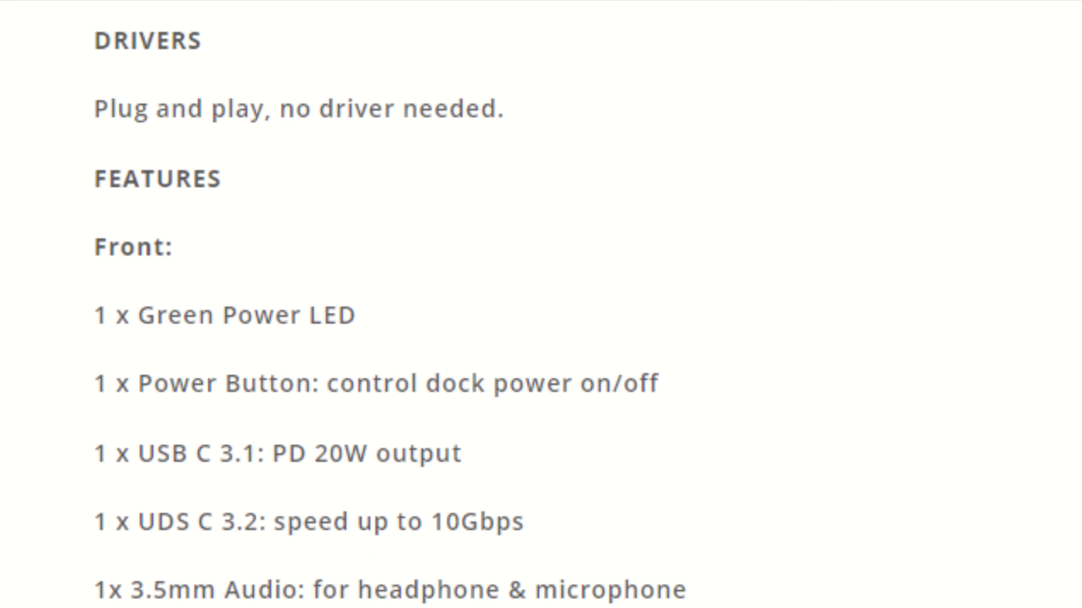
scroll(down, 3)
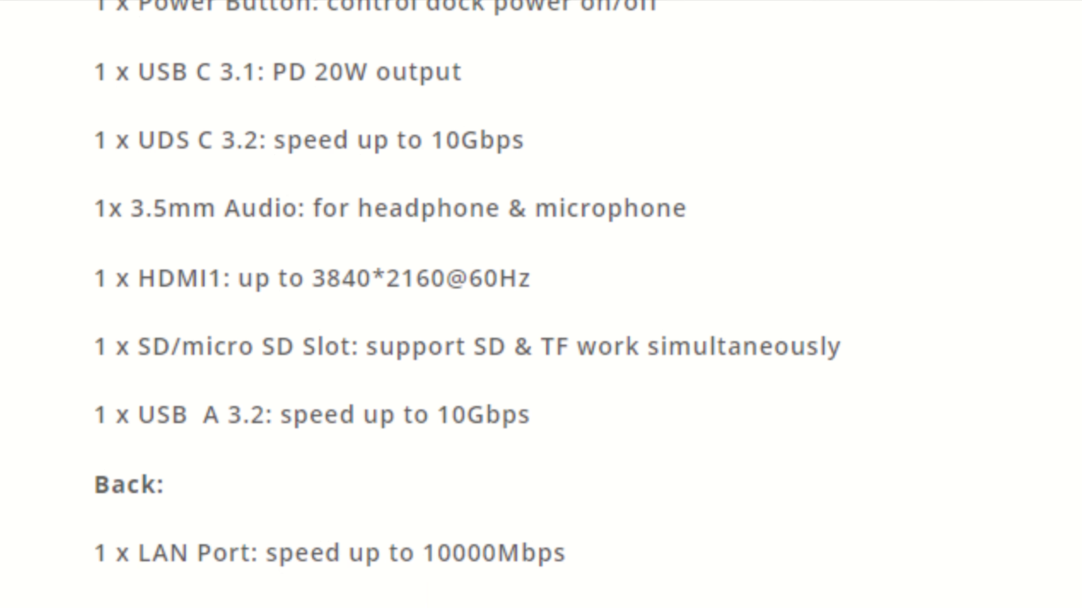
scroll(down, 3)
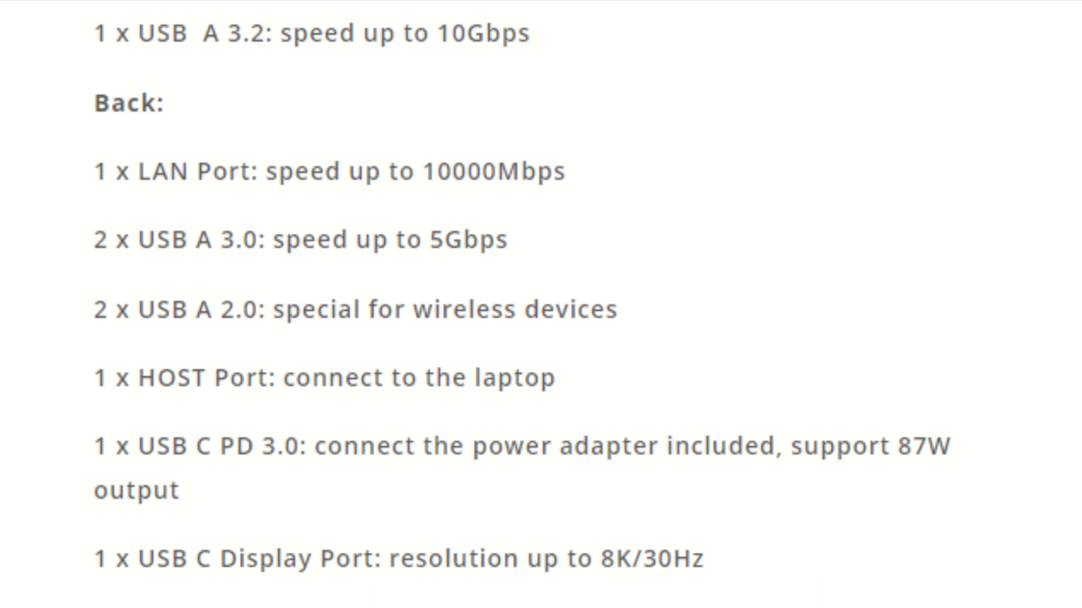
scroll(down, 3)
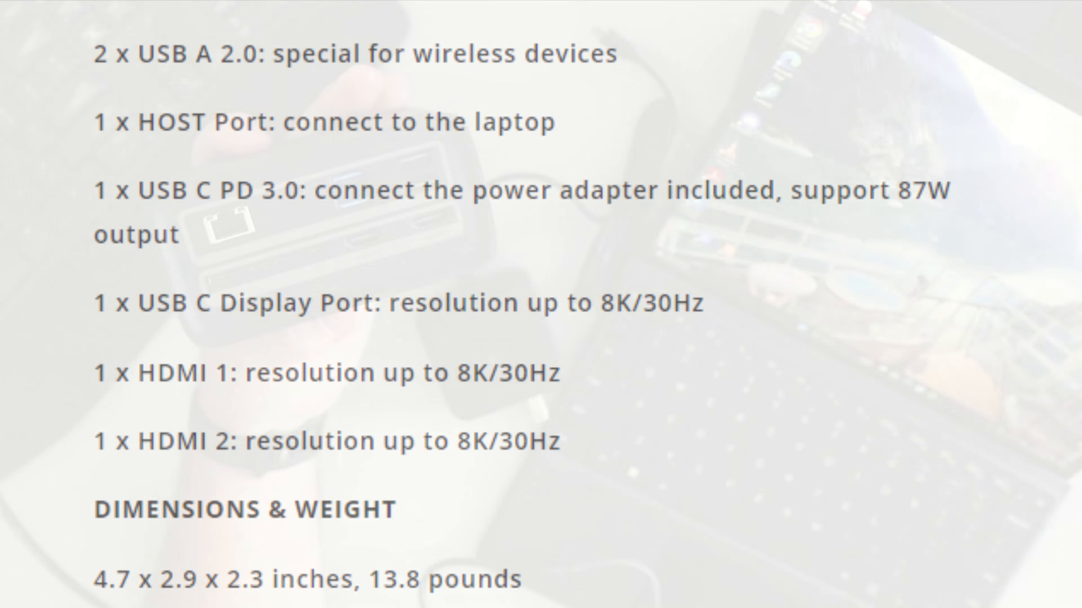